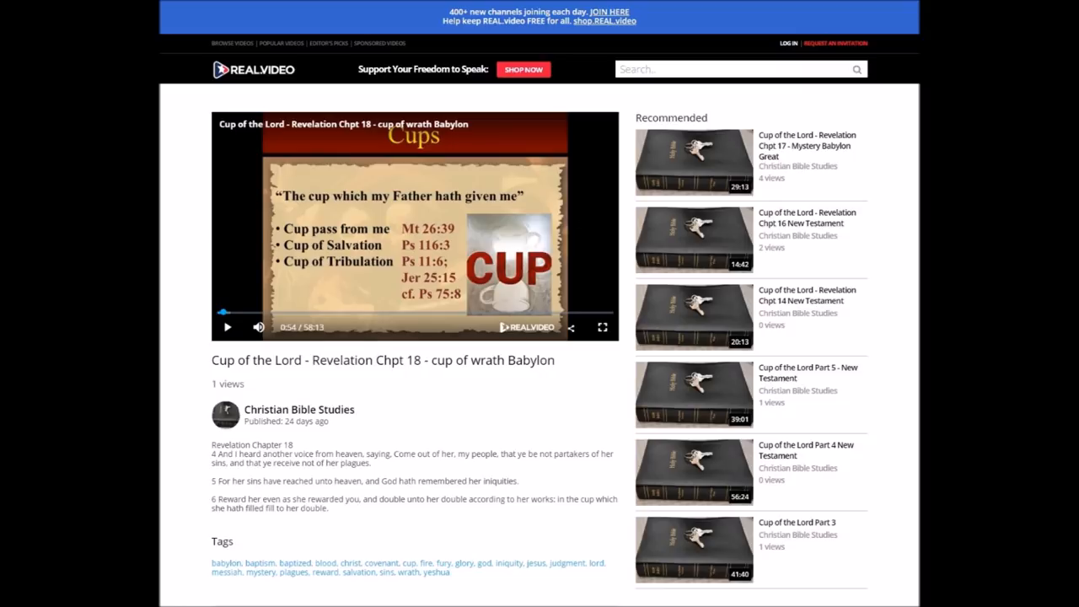
scroll(down, 3)
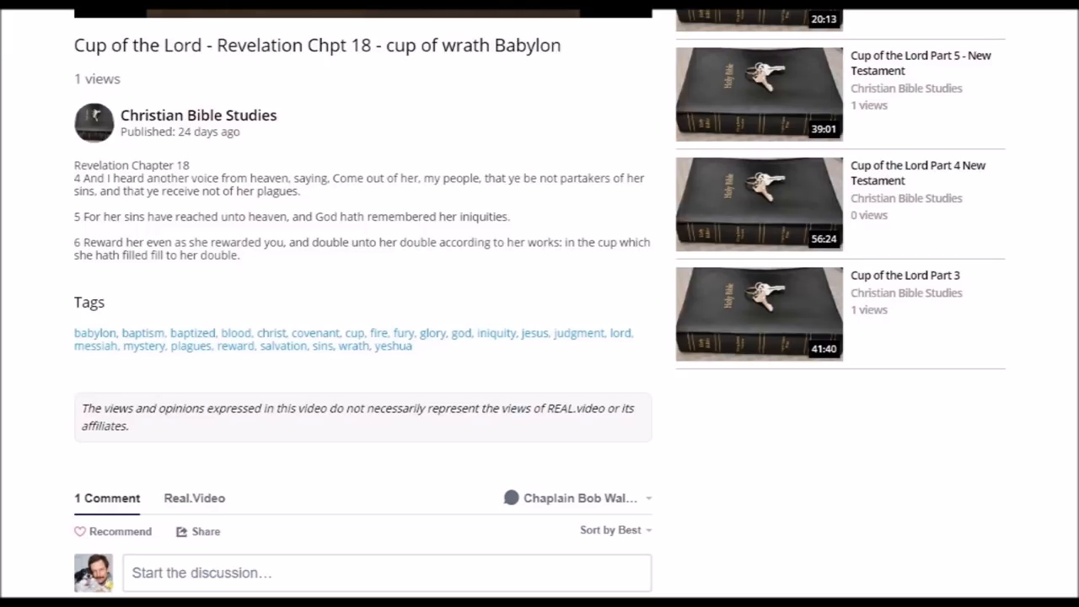
scroll(down, 3)
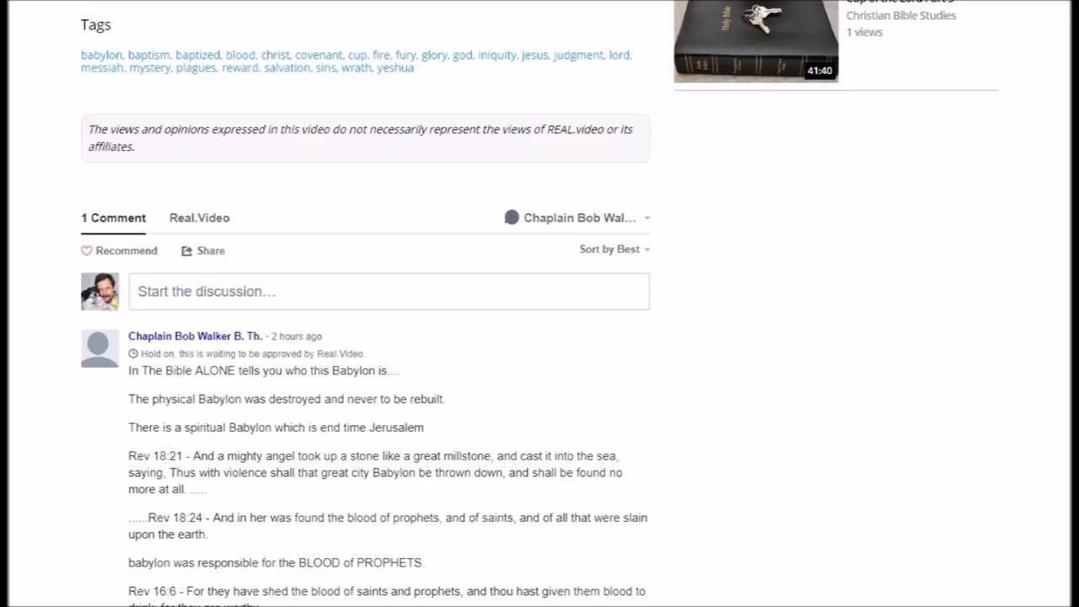
scroll(down, 3)
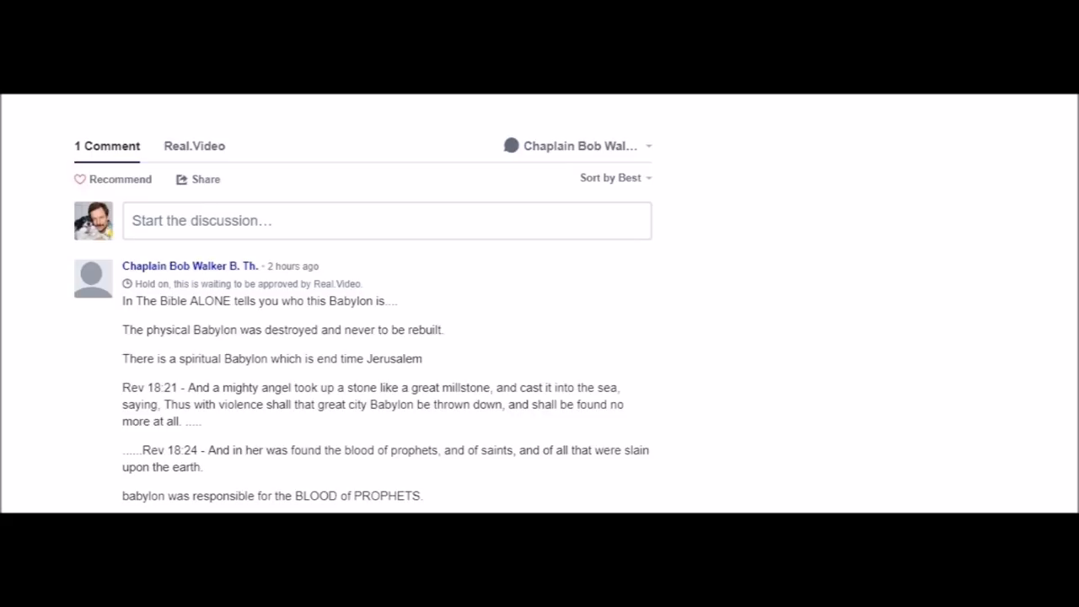
scroll(down, 3)
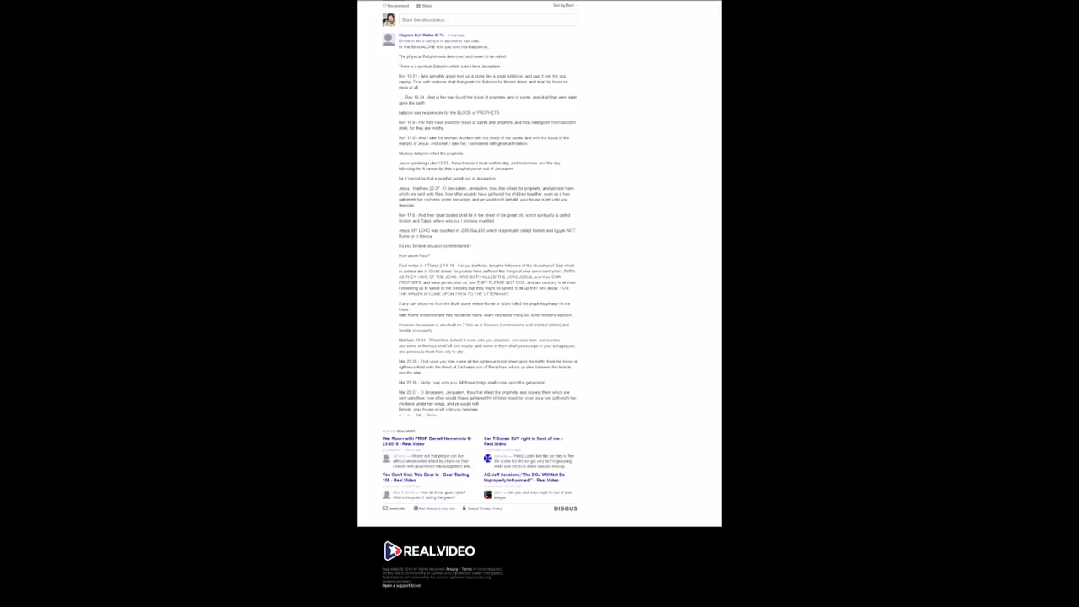